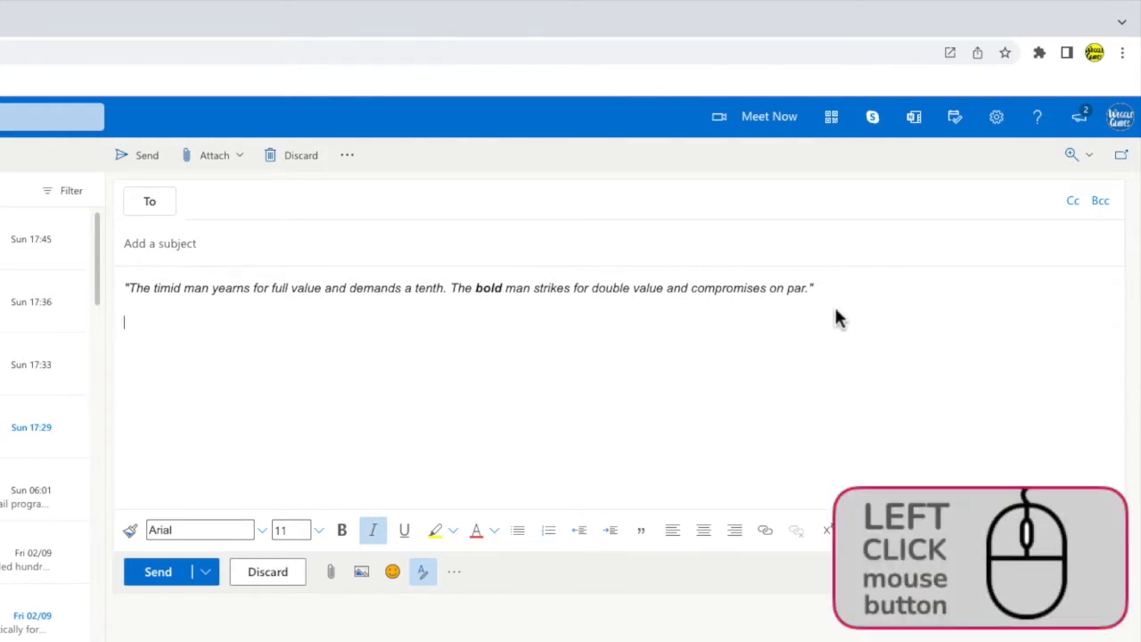
# Step: Select the whole quoted sentence about the timid and bold man in the draft body
pyautogui.click(842, 287)
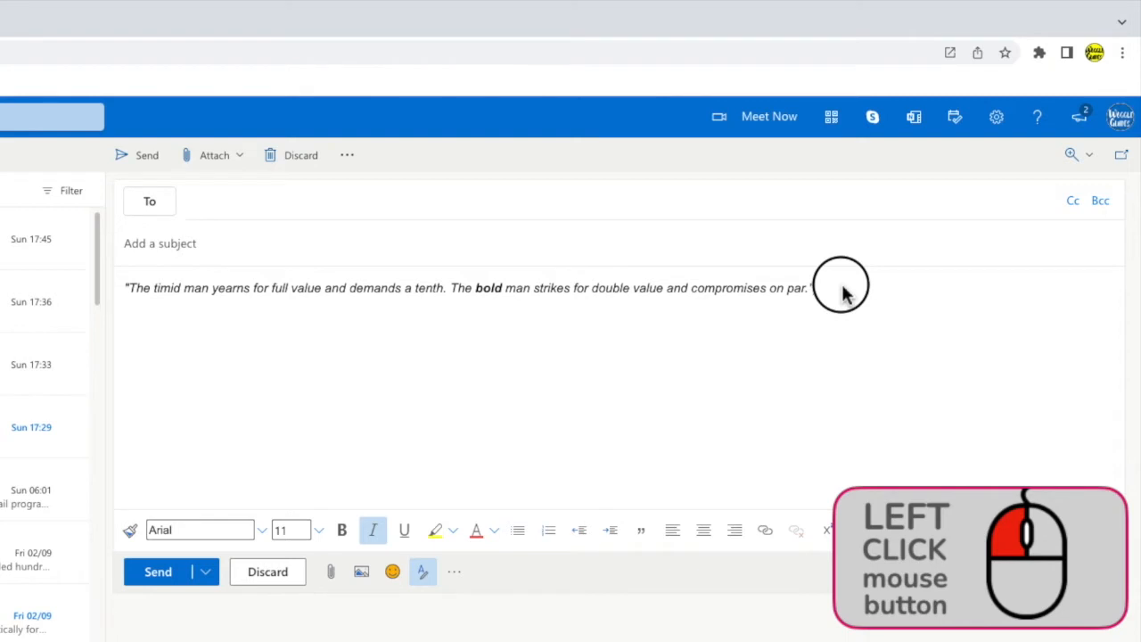
pyautogui.moveTo(838, 288); pyautogui.dragTo(556, 288)
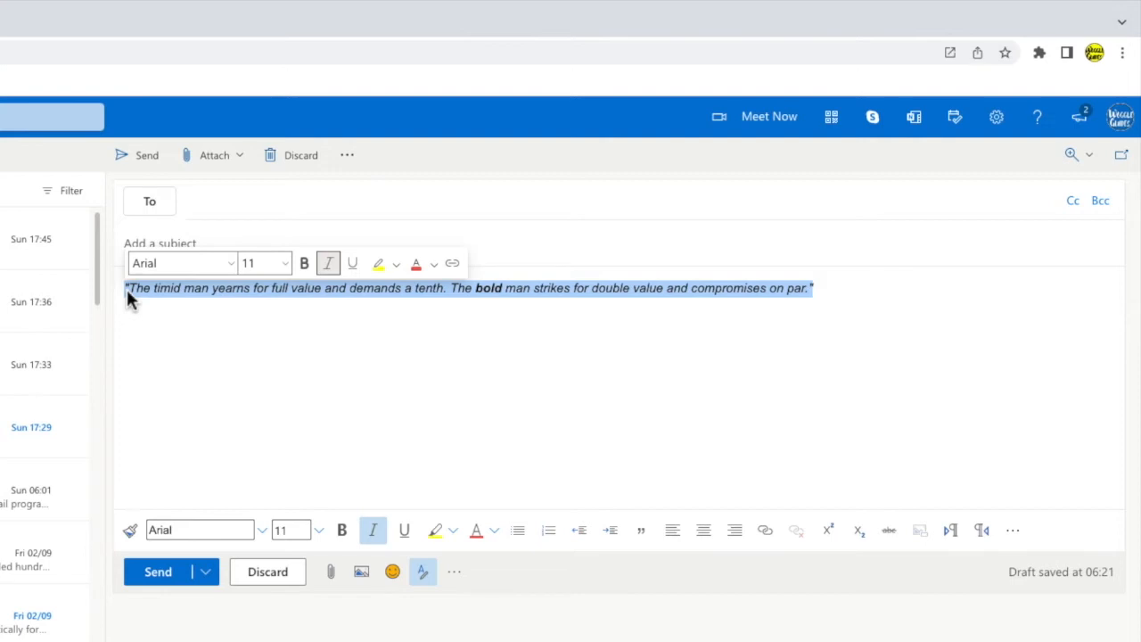
pyautogui.moveTo(401, 333)
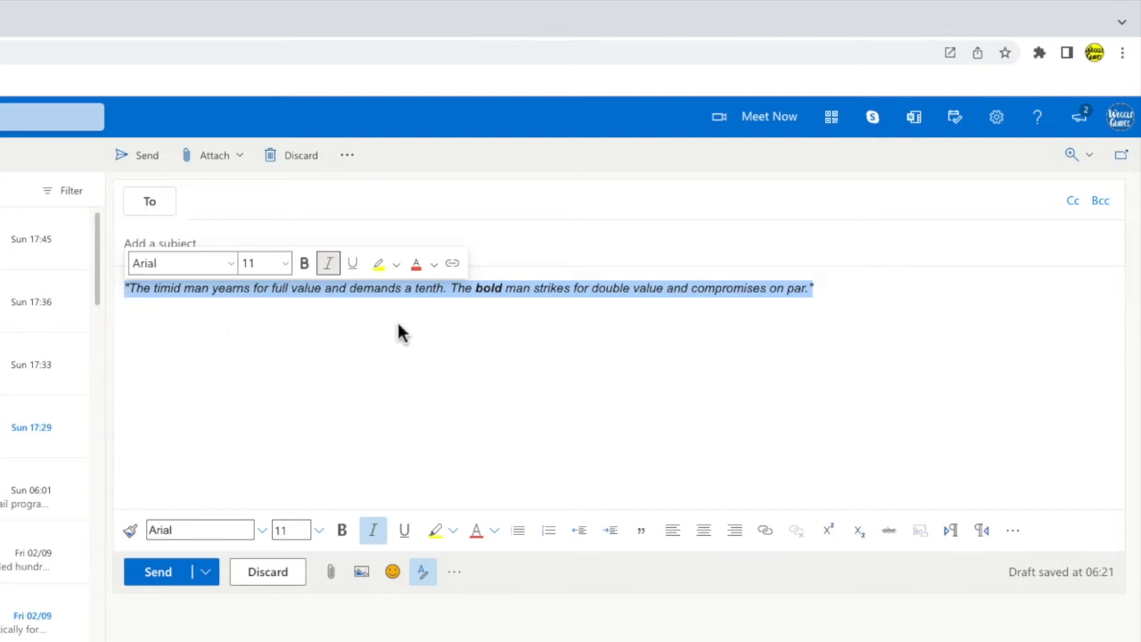
pyautogui.moveTo(481, 324)
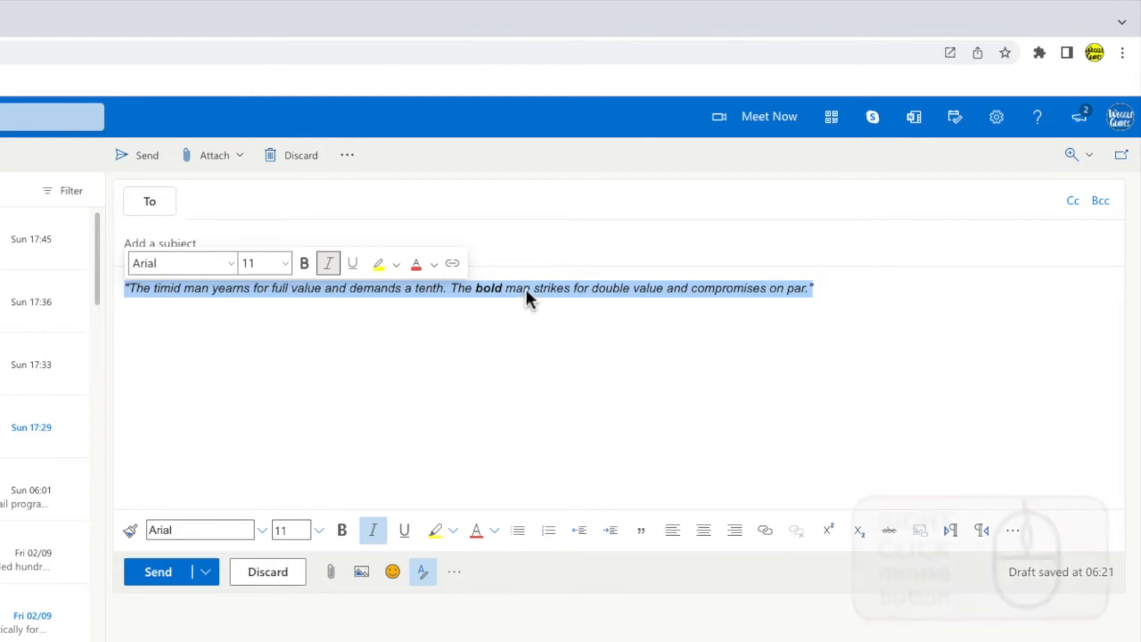
# Step: Copy the selected quote via the context menu
pyautogui.rightClick(526, 287)
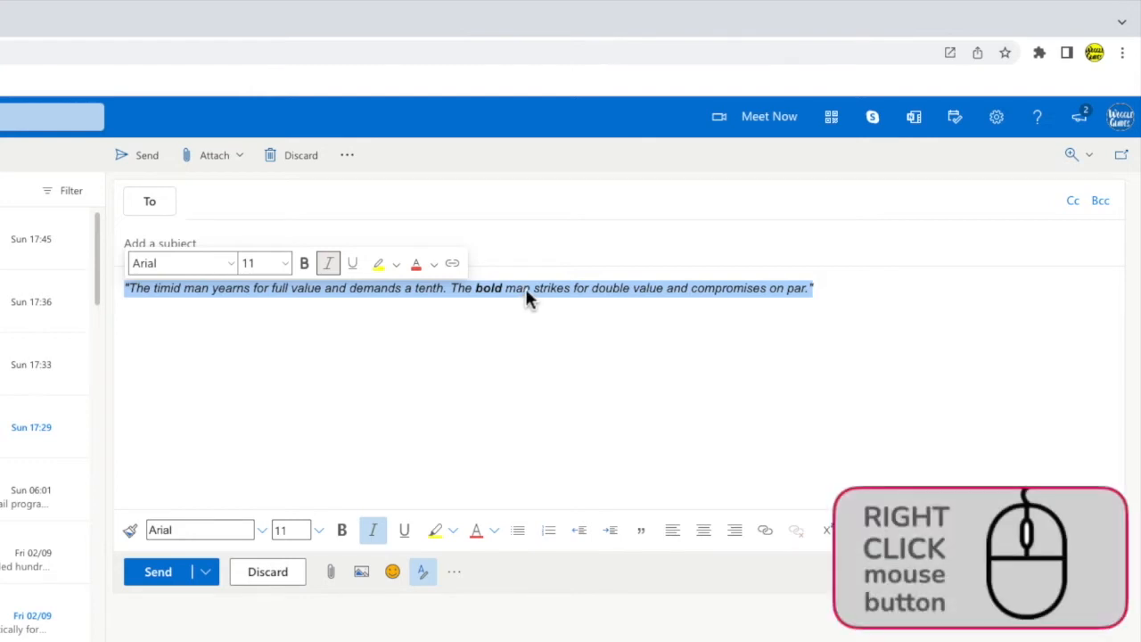
pyautogui.rightClick(531, 299)
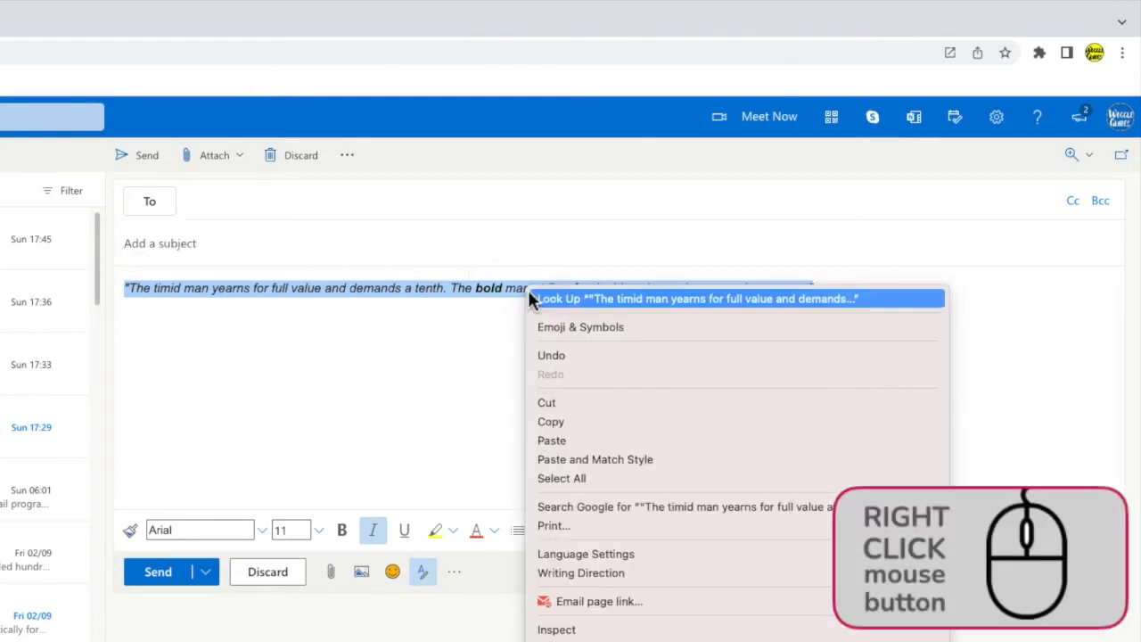
pyautogui.moveTo(591, 403)
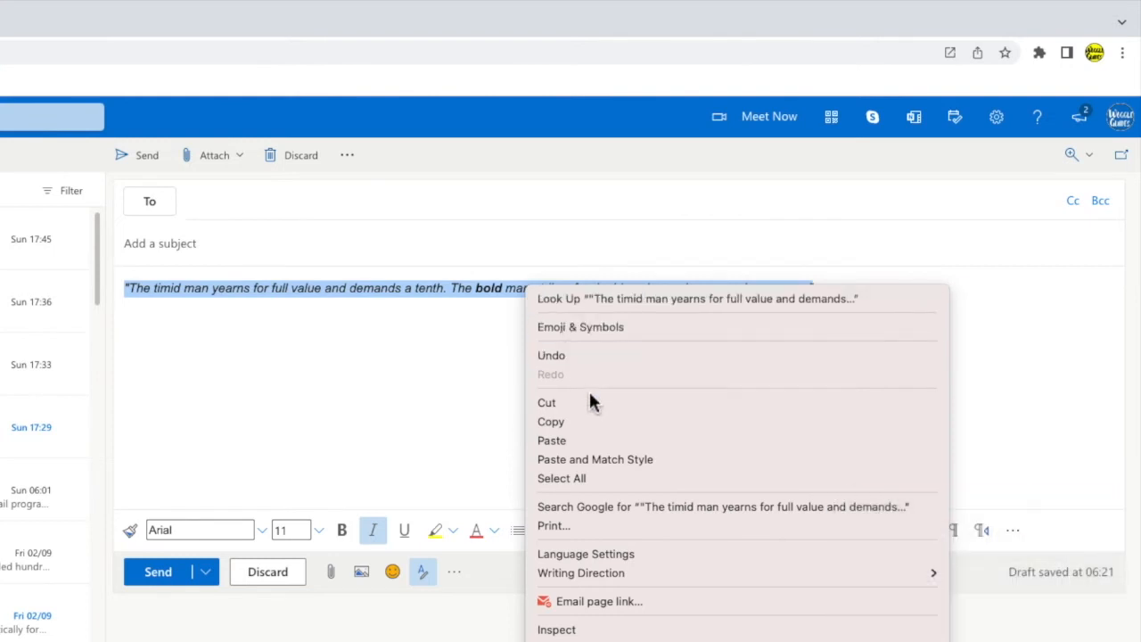
pyautogui.moveTo(570, 421)
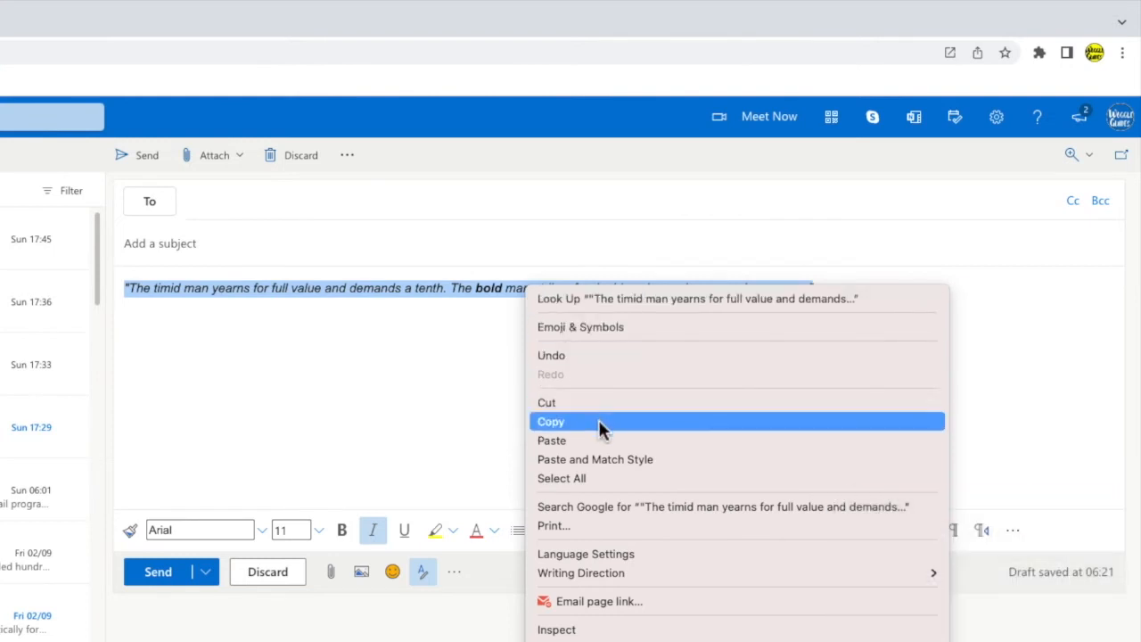
pyautogui.click(551, 421)
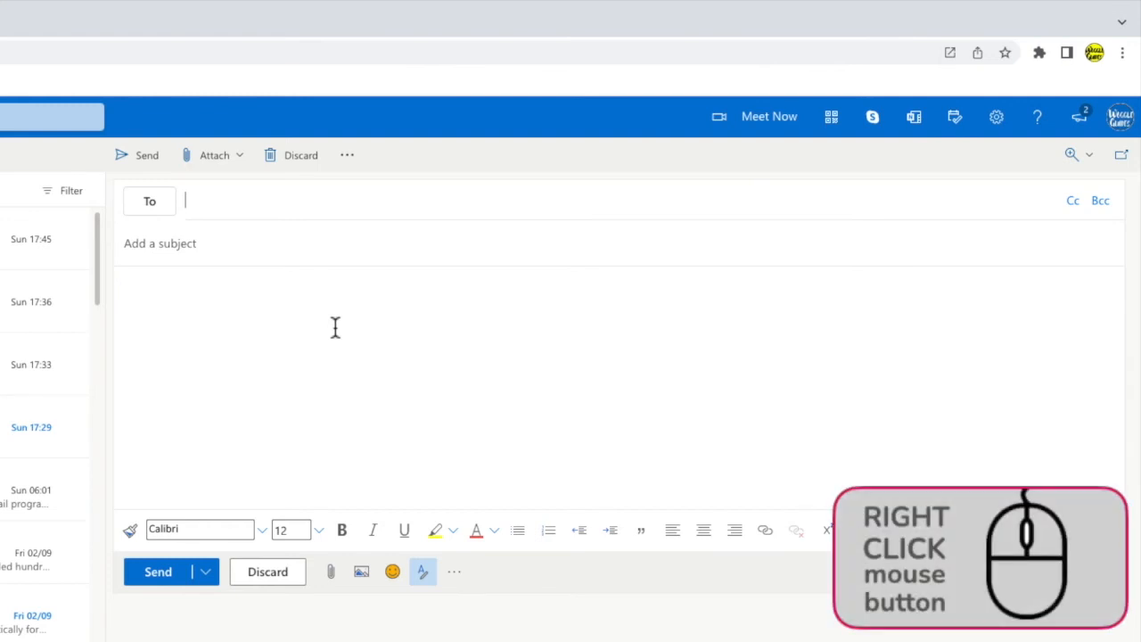
# Step: Bring up the context menu in the new blank email's body to paste the quote
pyautogui.rightClick(335, 329)
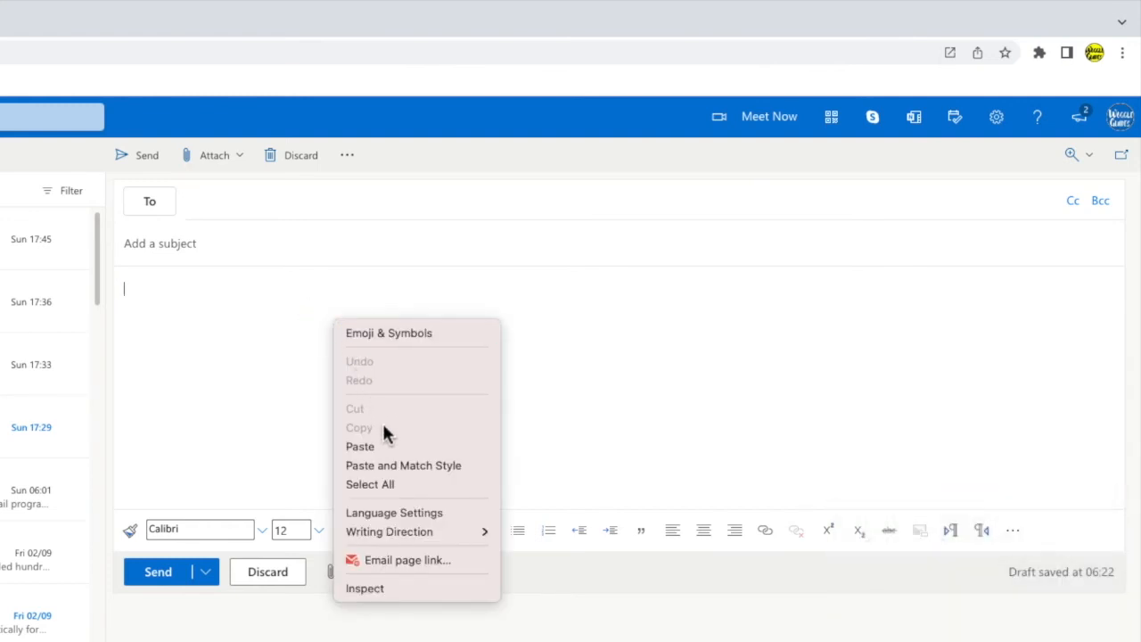
pyautogui.moveTo(375, 446)
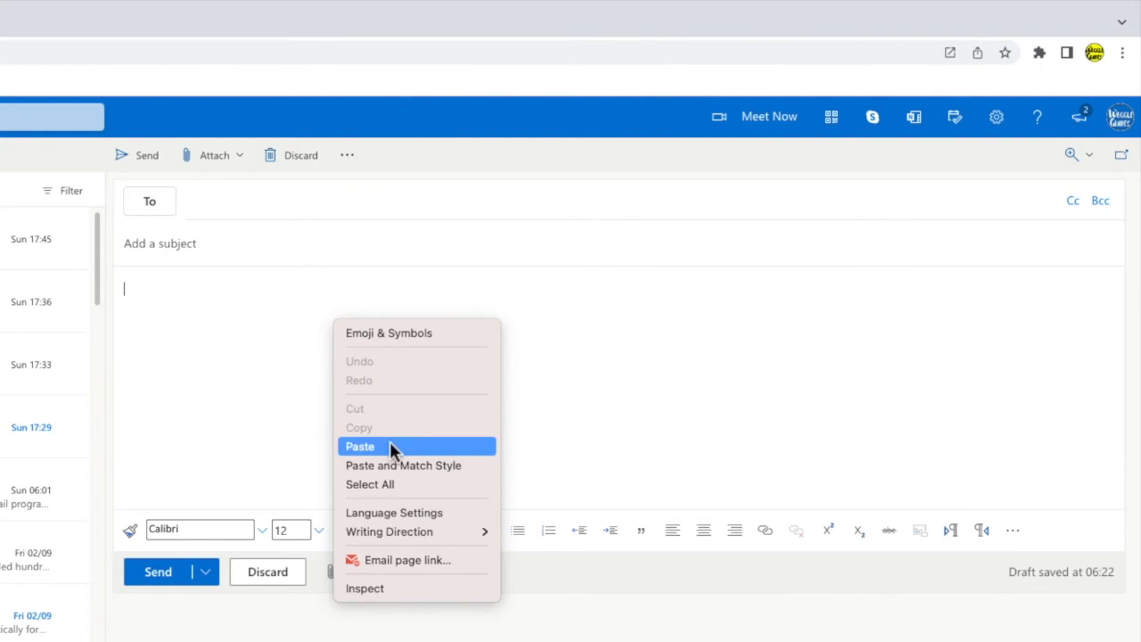